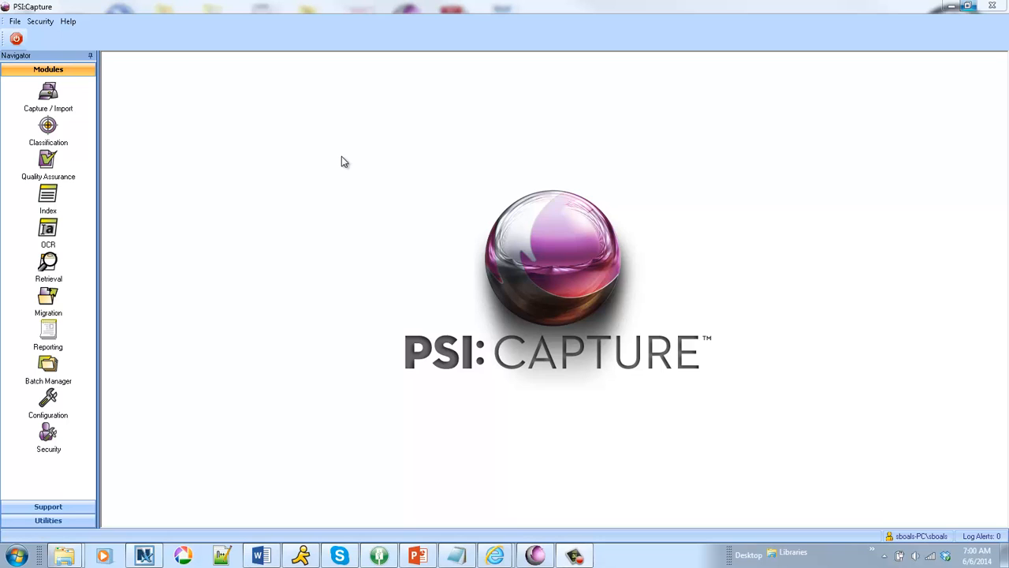
pyautogui.moveTo(278, 160)
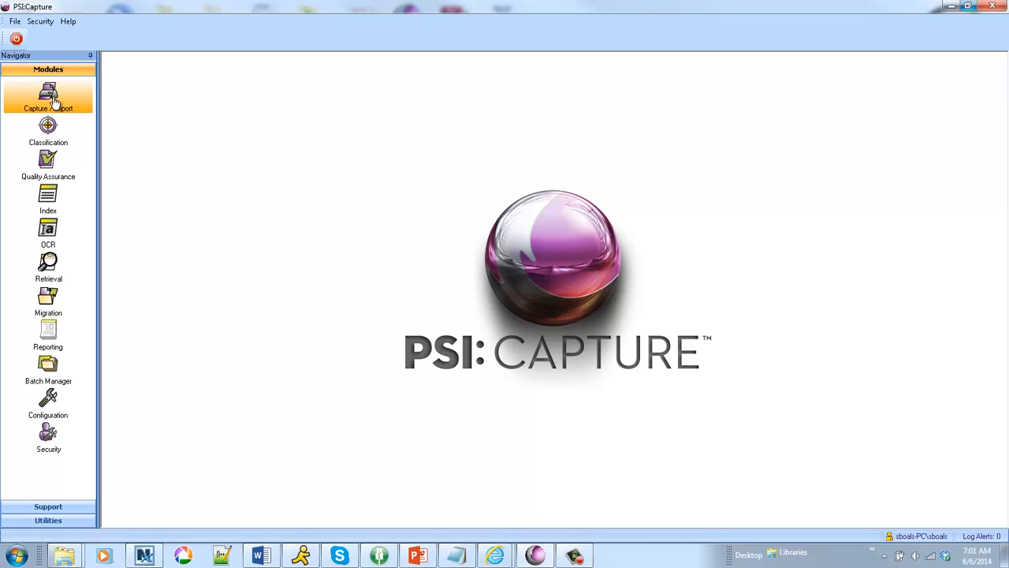
# - Open Capture / Import and confirm the AP 5_1 document type for a new batch
pyautogui.click(48, 94)
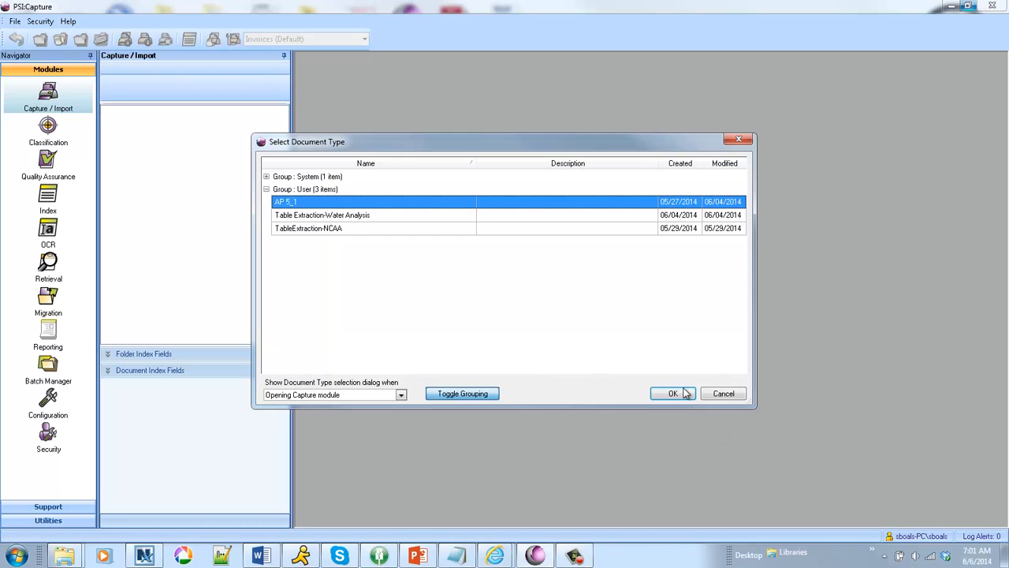
pyautogui.click(672, 393)
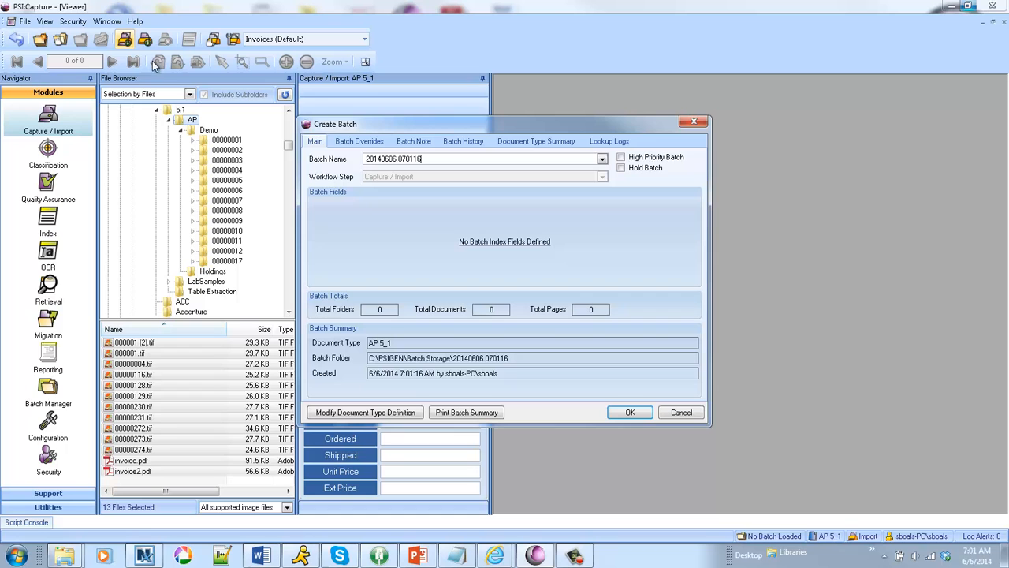
# - Create the batch importing 13 invoice files, then start closing it
pyautogui.click(629, 411)
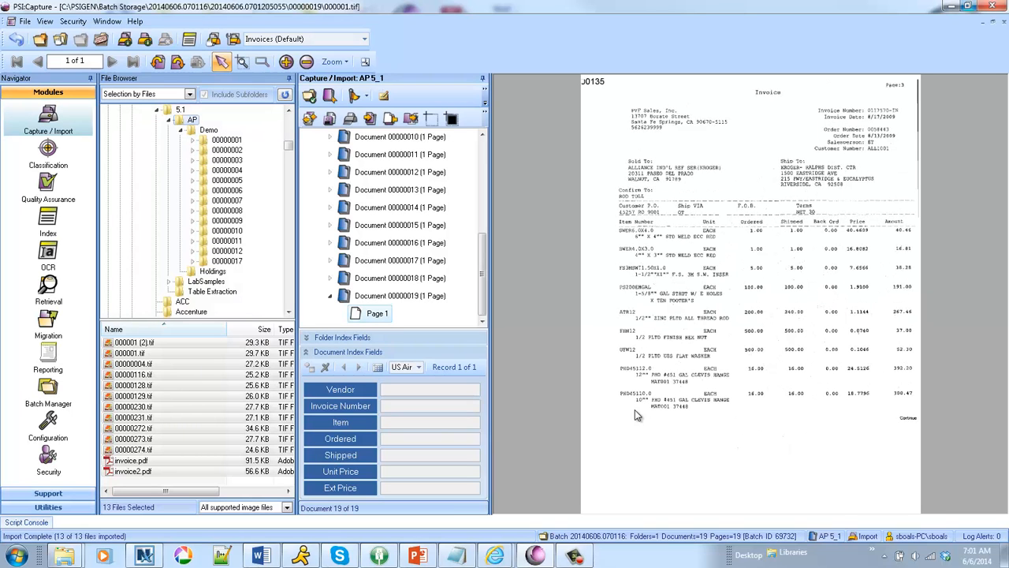
pyautogui.moveTo(850, 276)
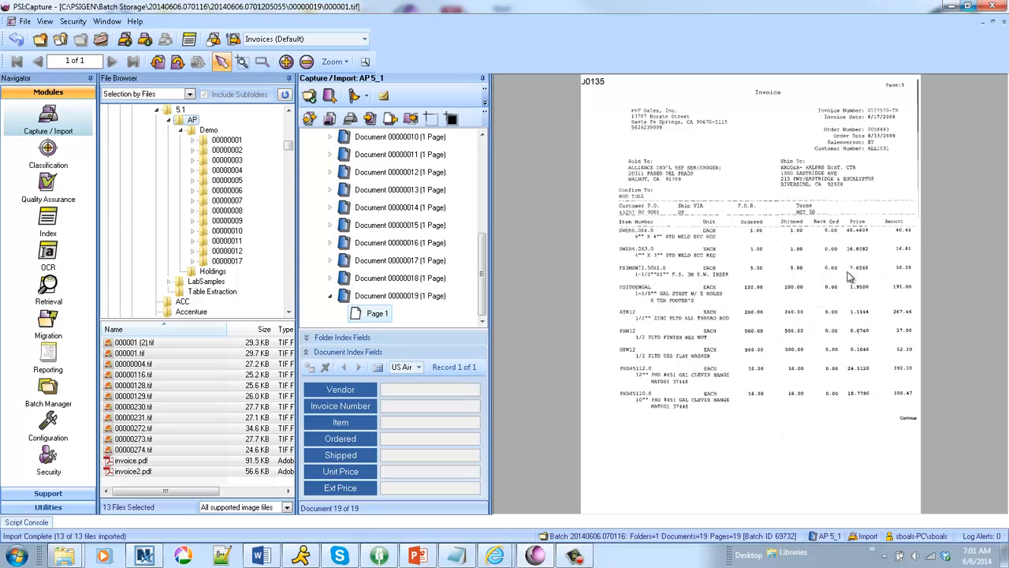
pyautogui.moveTo(775, 251)
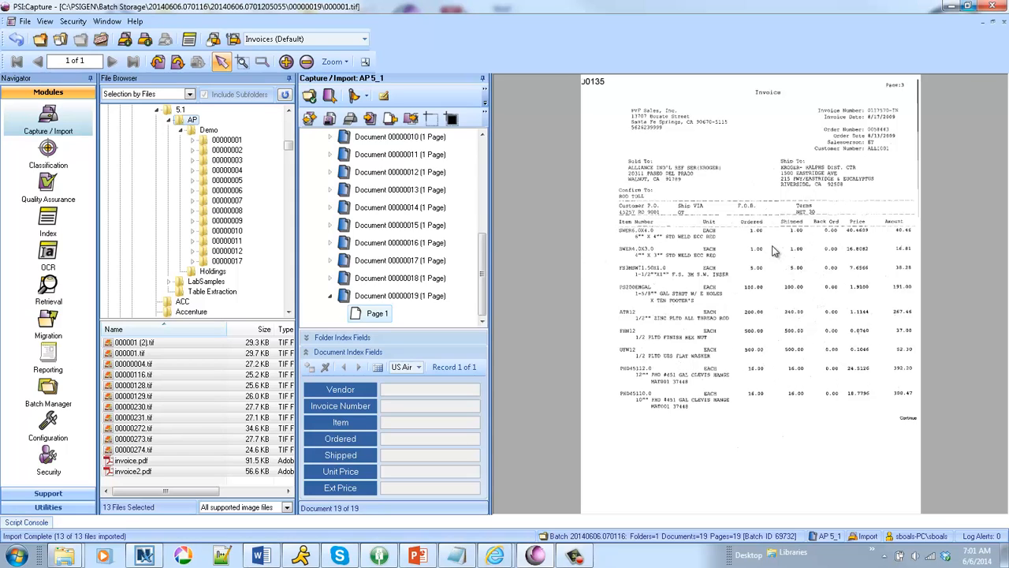
pyautogui.click(101, 40)
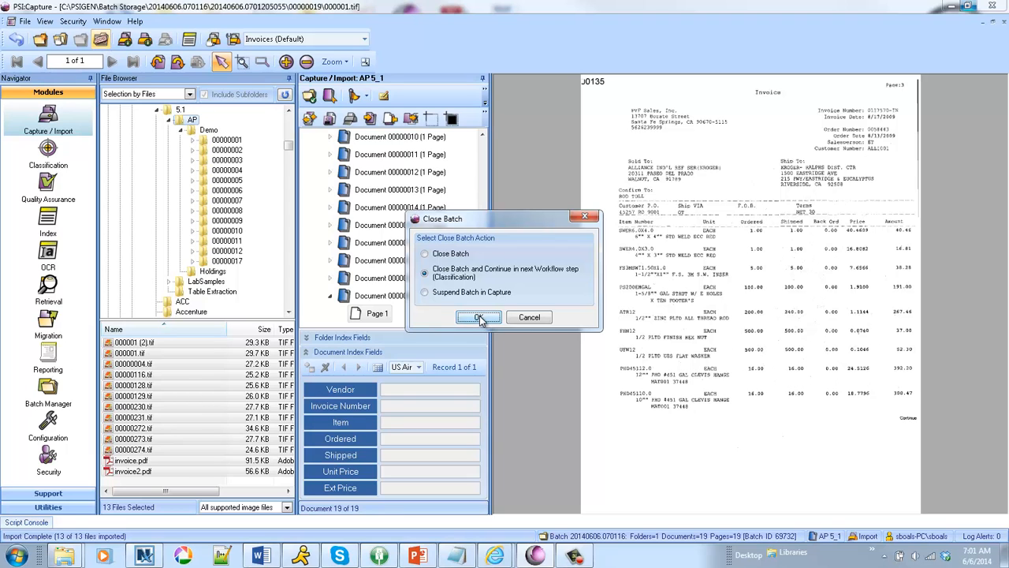
# - Close the batch to Classification, then open it in Quality Assurance
pyautogui.click(478, 316)
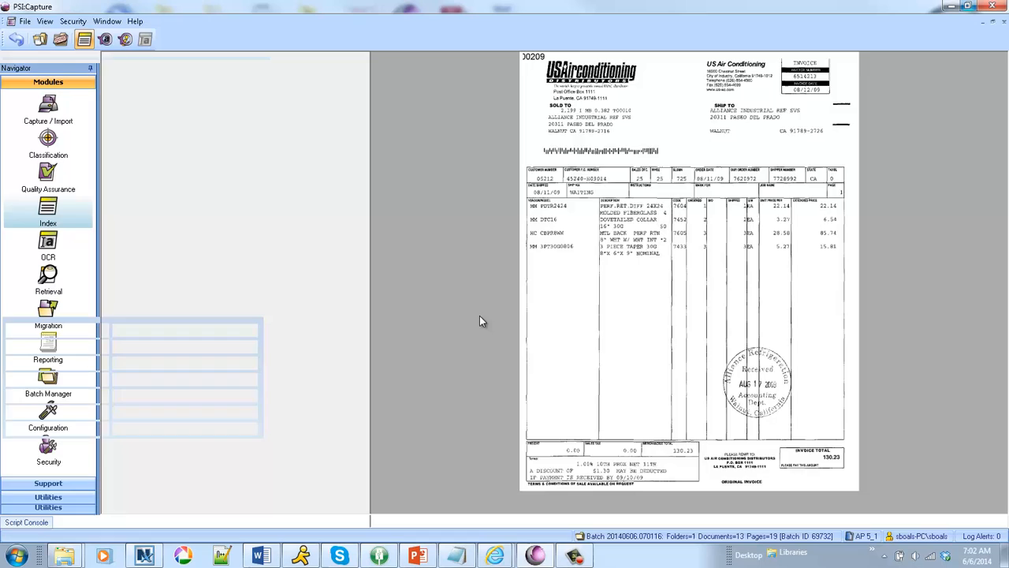
pyautogui.click(48, 177)
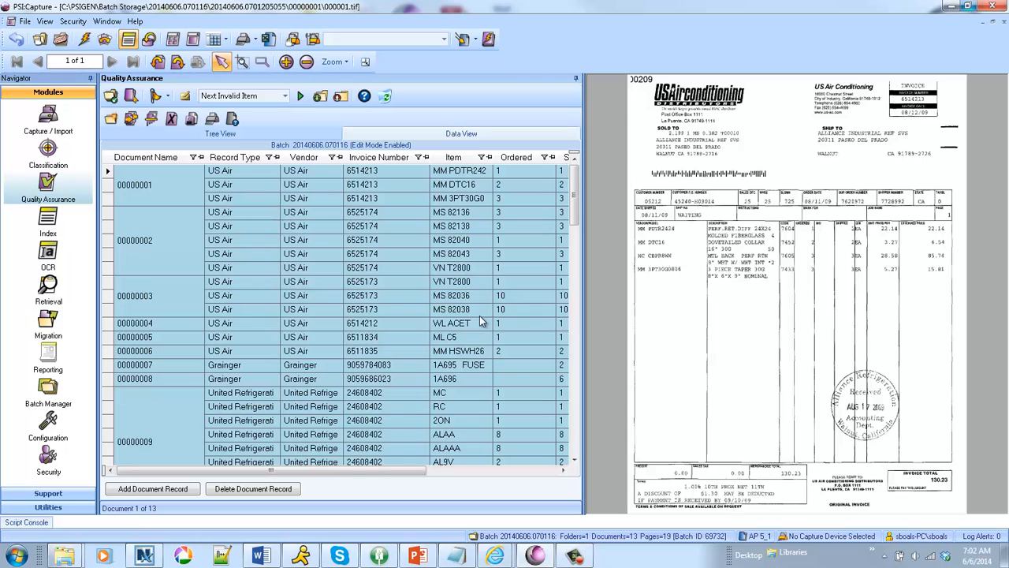
pyautogui.moveTo(581, 196)
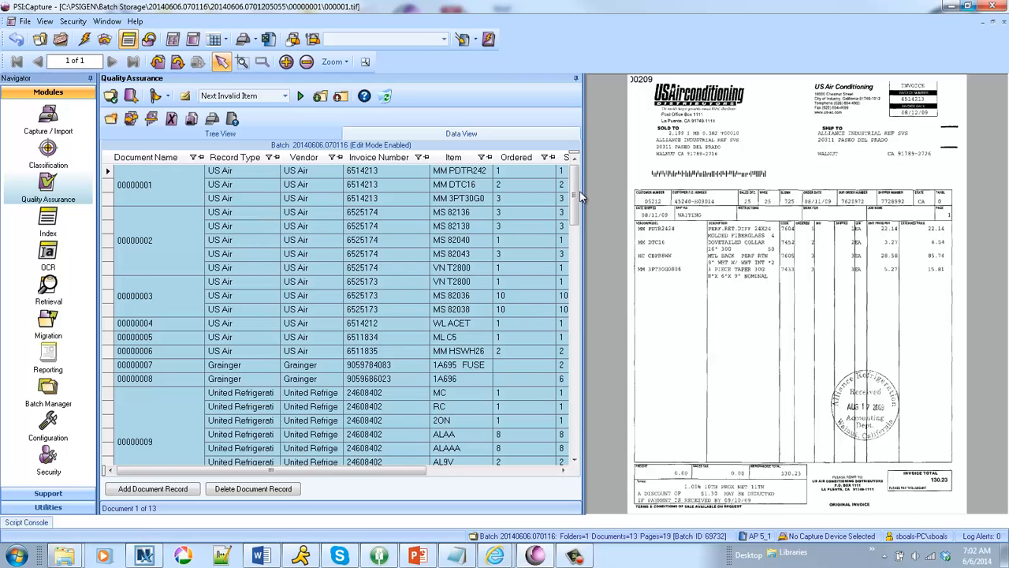
# - Open PVF invoice 00000012's first line item and page through the invoice
pyautogui.scroll(-3)
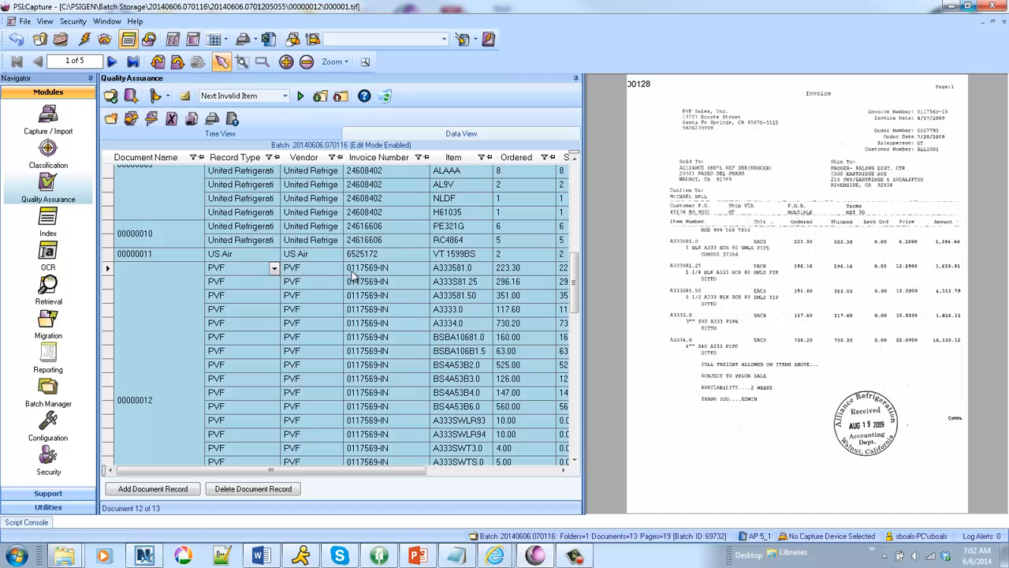
pyautogui.click(113, 61)
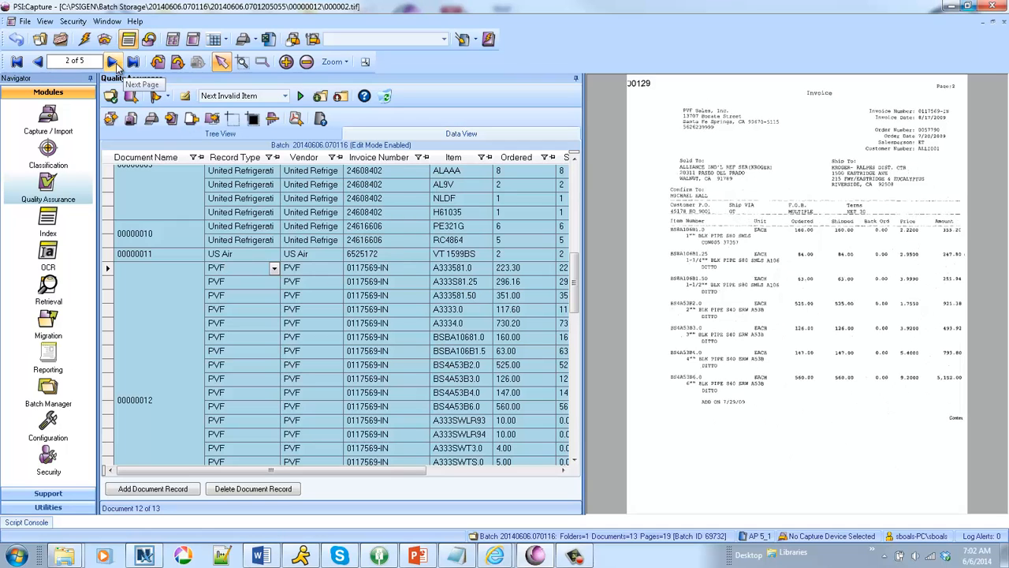
pyautogui.click(112, 61)
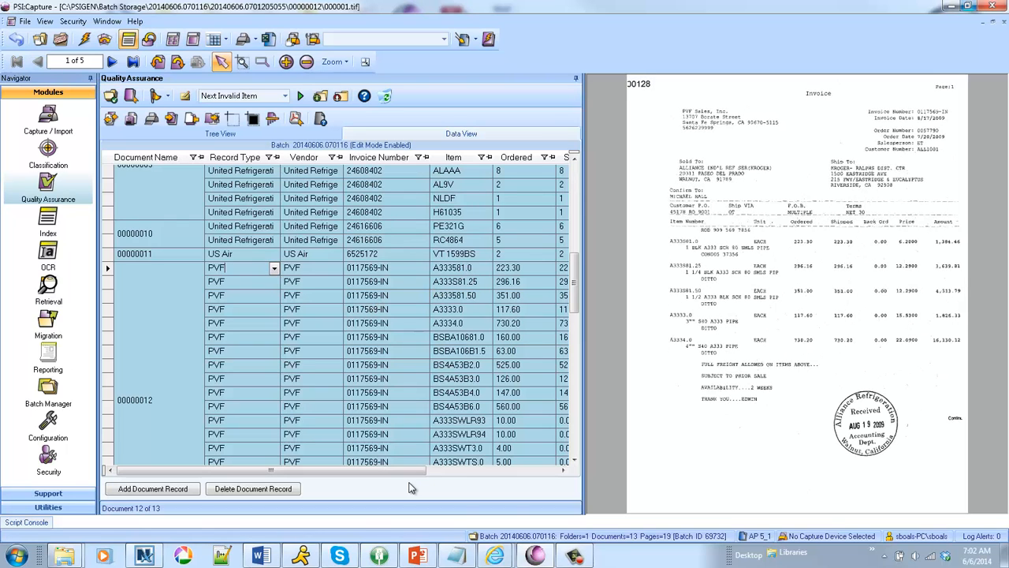
# - View the Ordered, Shipped, Unit Price and Ext Price columns, then close Quality Assurance
pyautogui.hscroll(3)
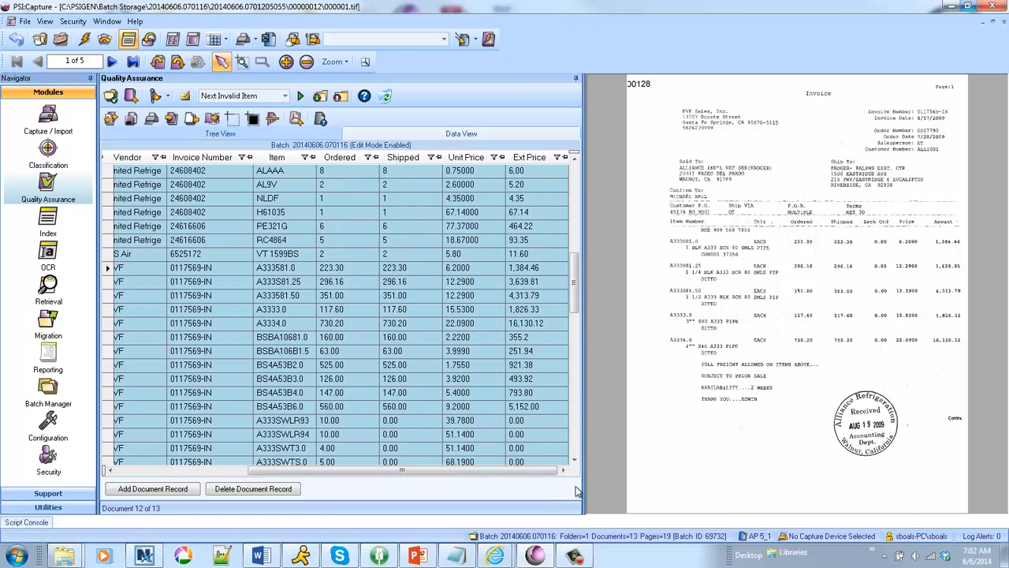
pyautogui.moveTo(350, 252)
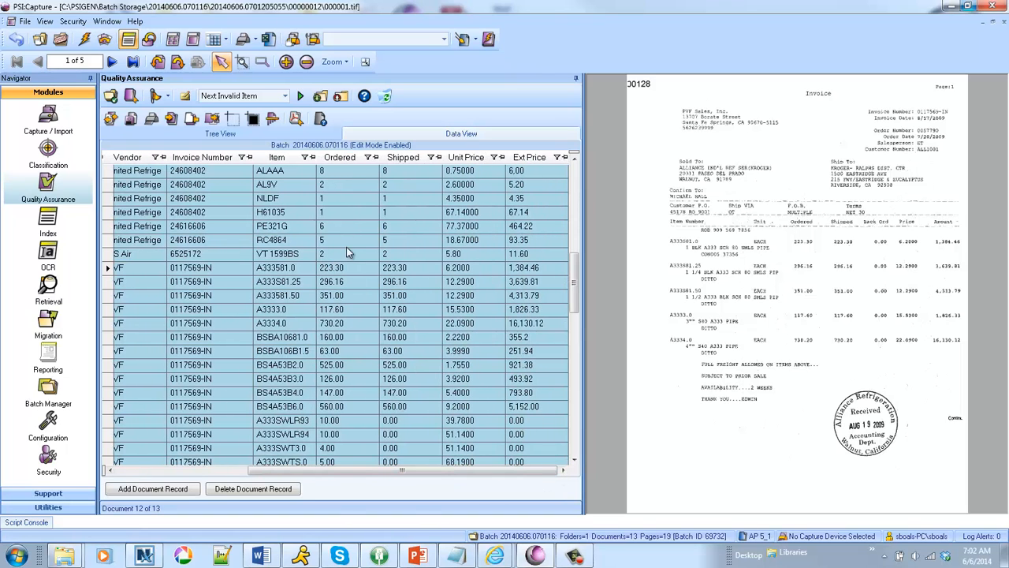
pyautogui.moveTo(448, 346)
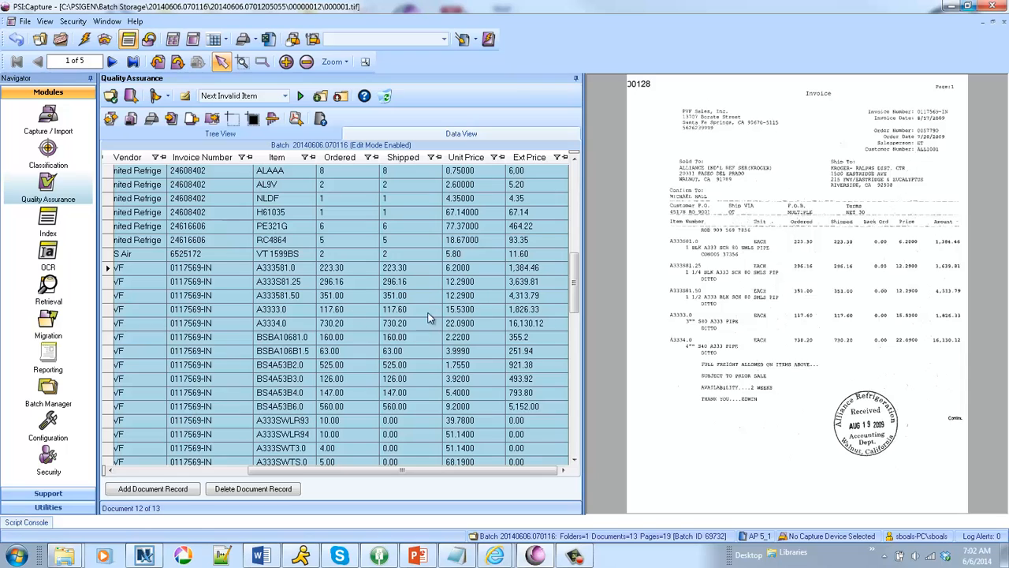
pyautogui.moveTo(722, 292)
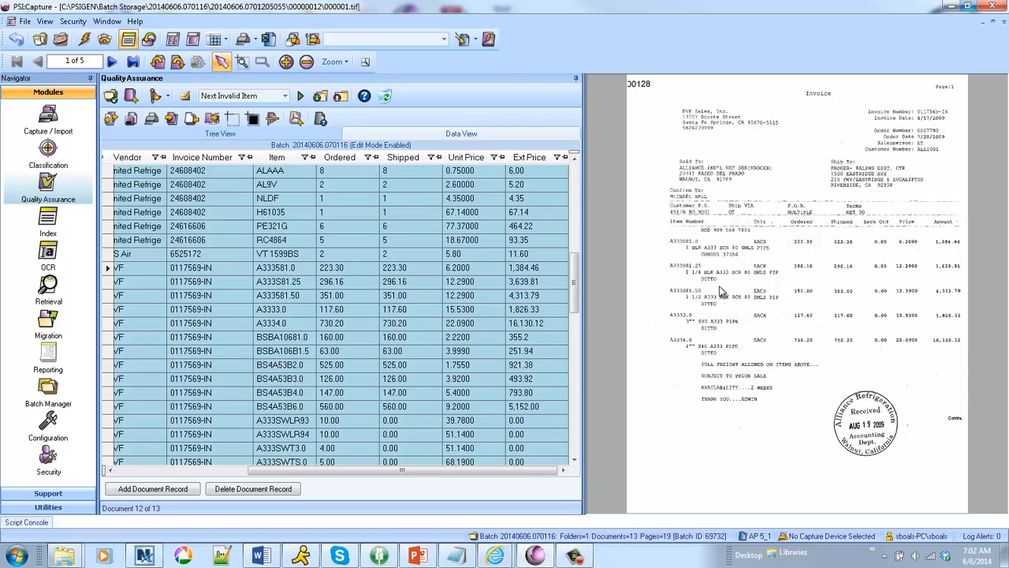
pyautogui.click(60, 40)
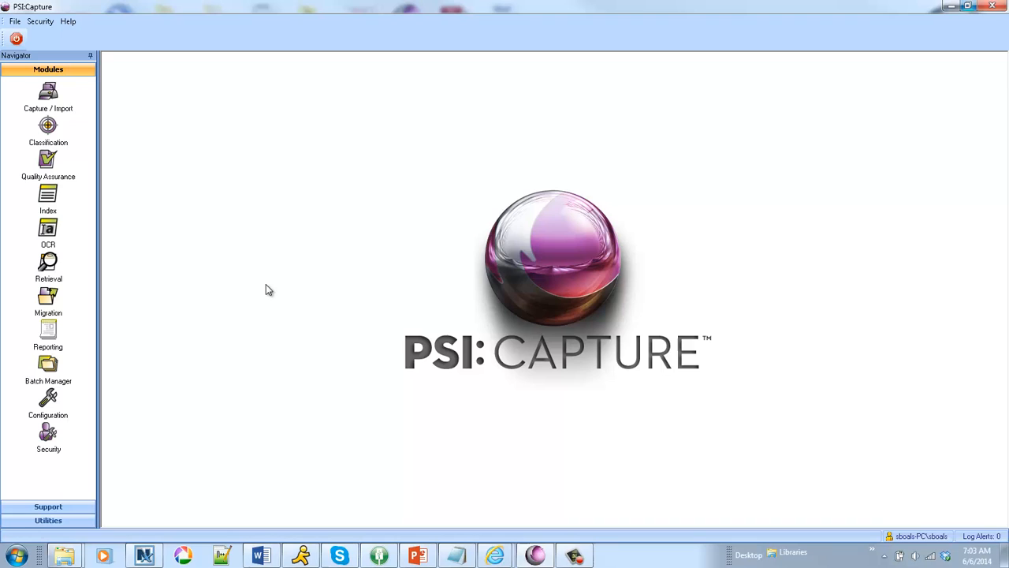
# - Capture NCAA East Preliminary Round.pdf into a TableExtraction-NCAA batch
pyautogui.click(48, 94)
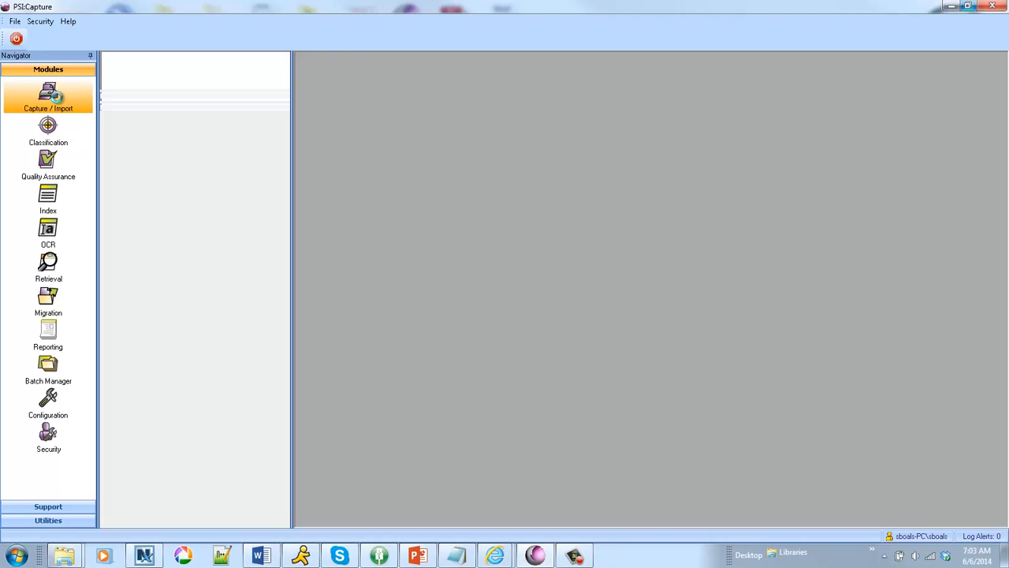
pyautogui.click(48, 94)
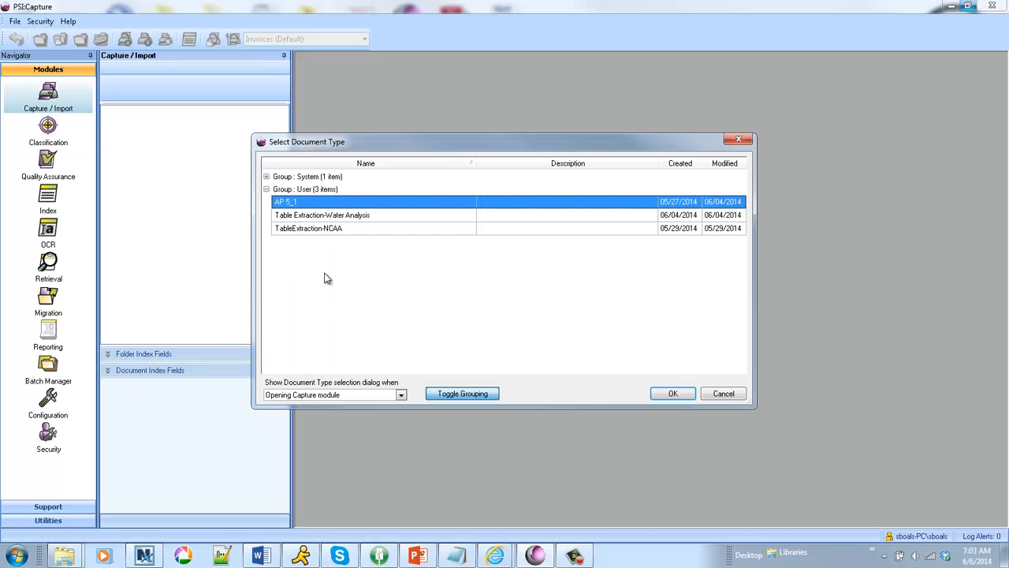
pyautogui.click(672, 394)
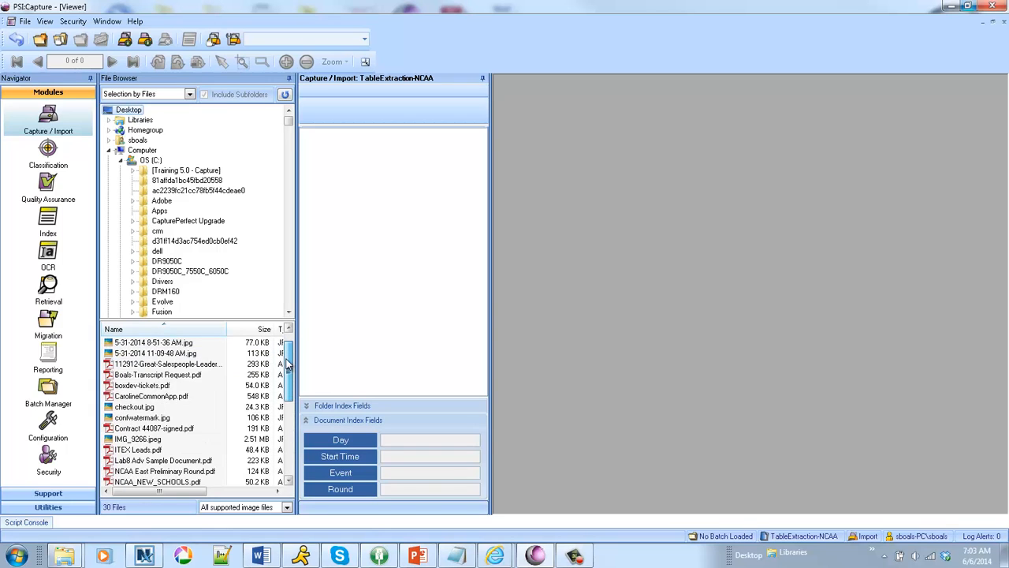
pyautogui.scroll(-3)
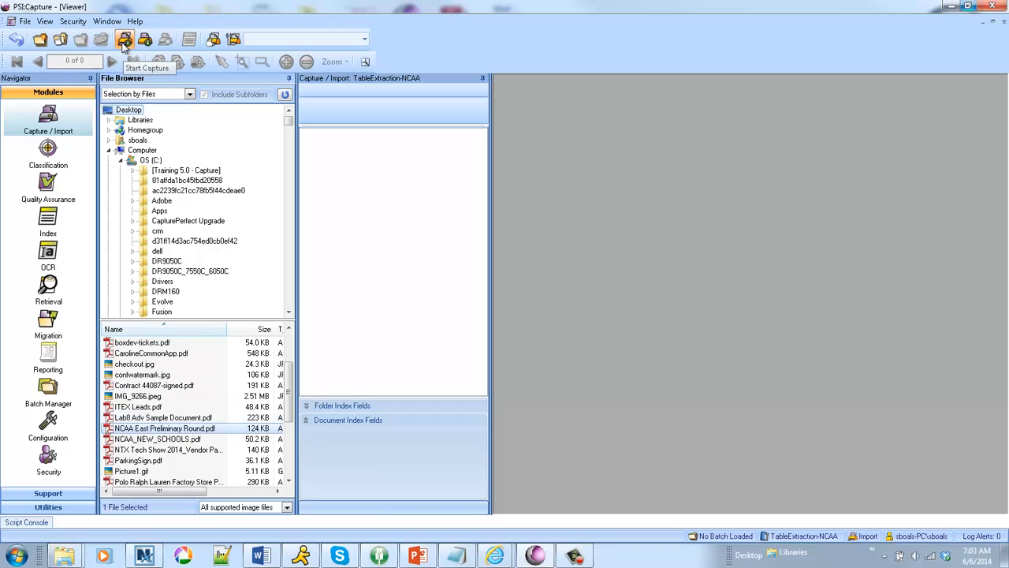
pyautogui.click(124, 39)
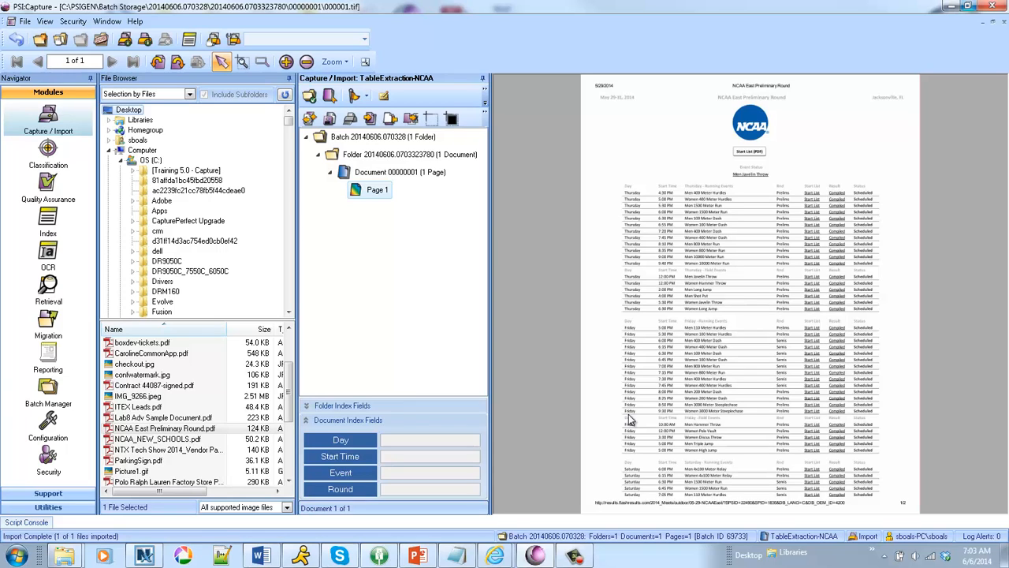
pyautogui.moveTo(824, 406)
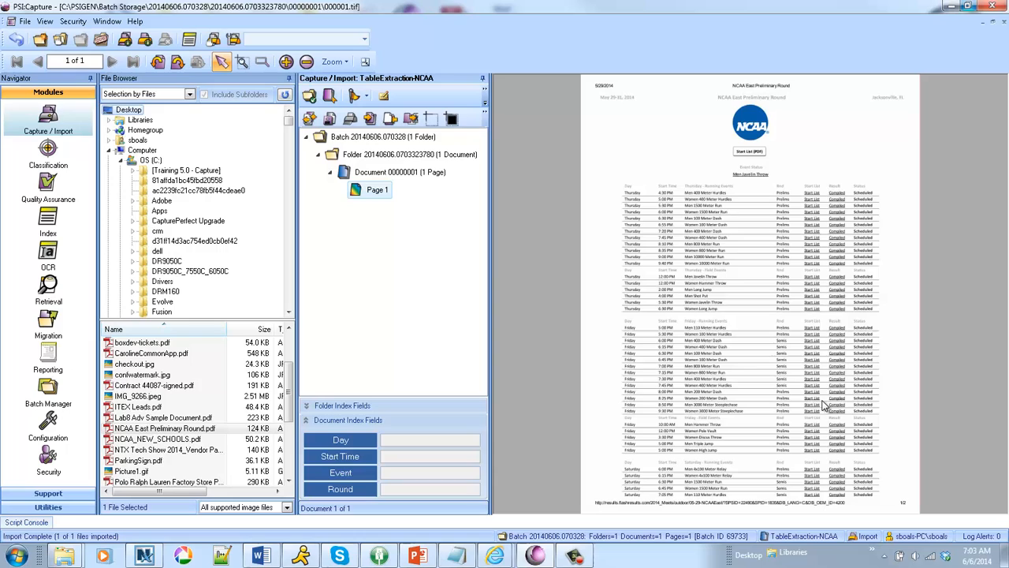
pyautogui.moveTo(804, 285)
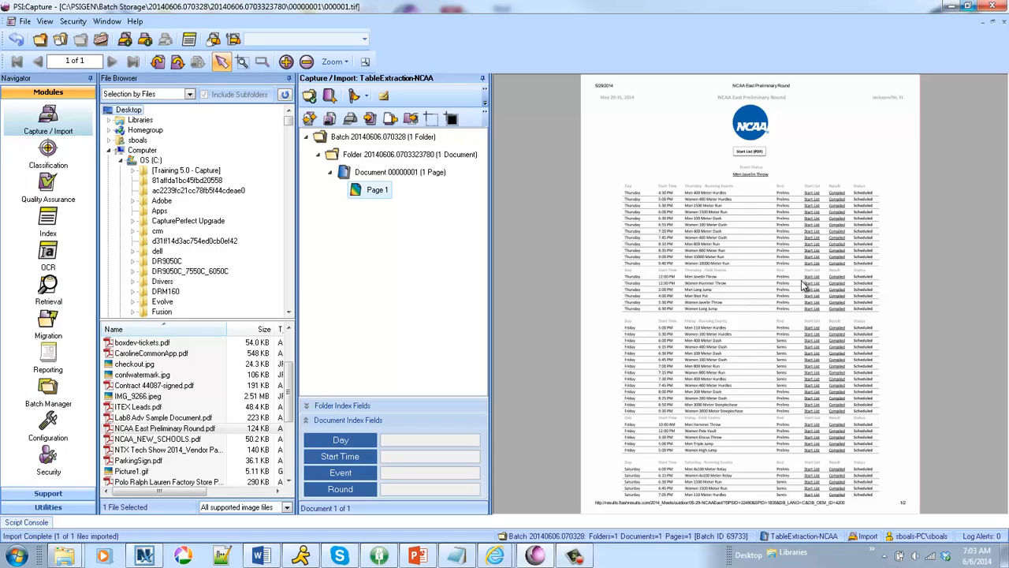
pyautogui.moveTo(613, 437)
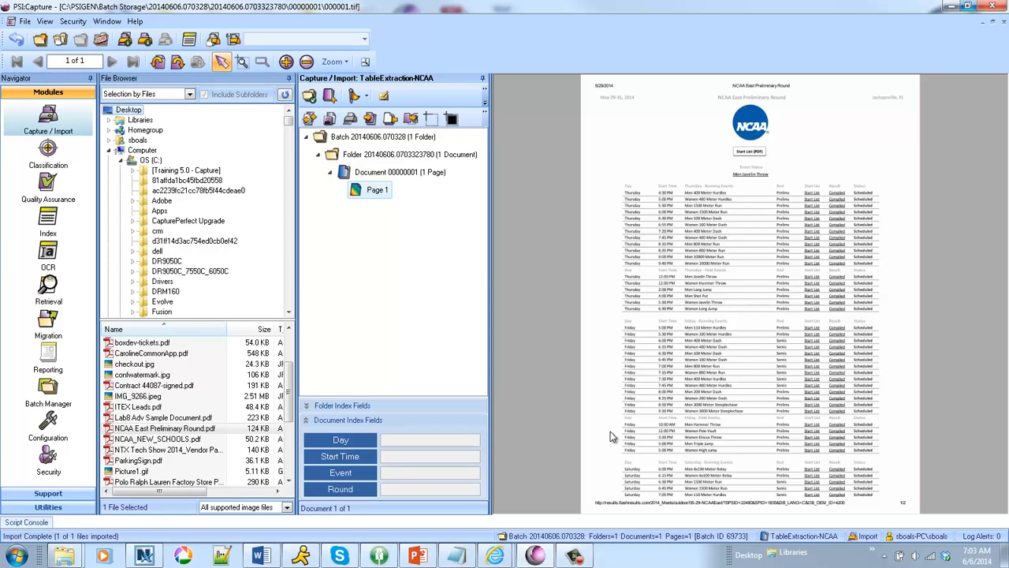
# - Start closing the NCAA schedule batch with the Close Batch button
pyautogui.click(101, 40)
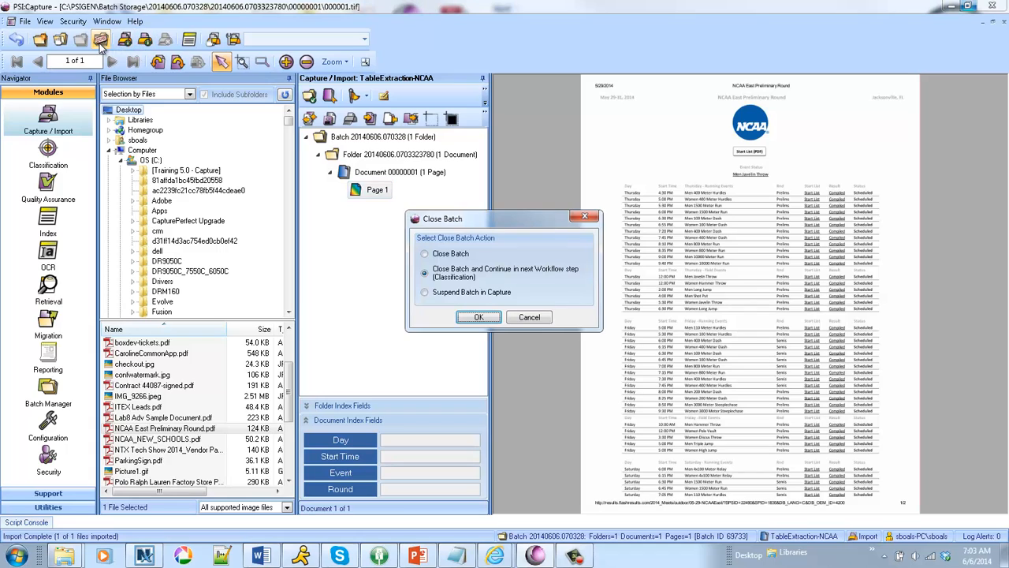
# - Pass the NCAA batch to Quality Assurance and open the Women Long Jump Event cell
pyautogui.click(478, 316)
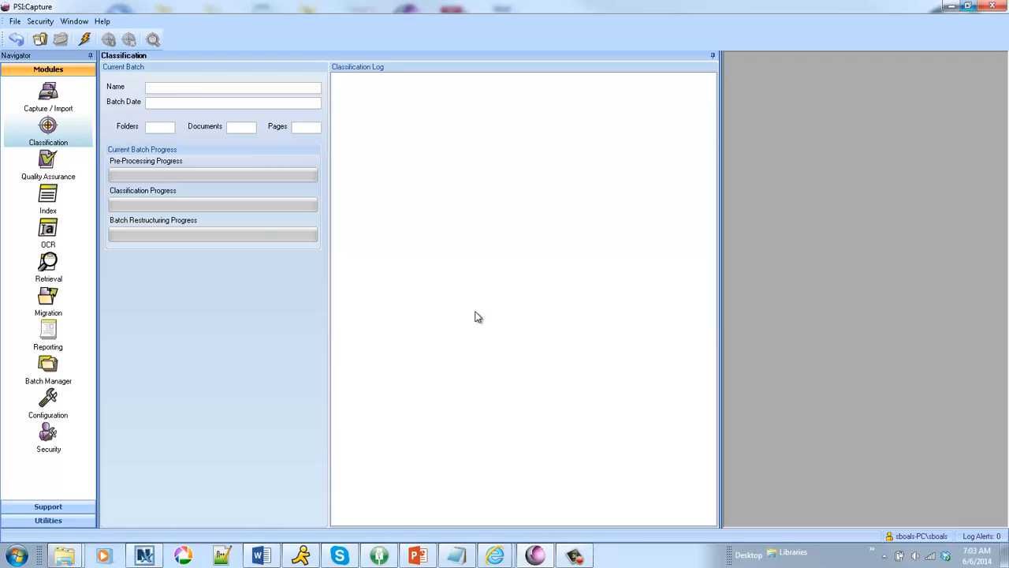
pyautogui.click(84, 40)
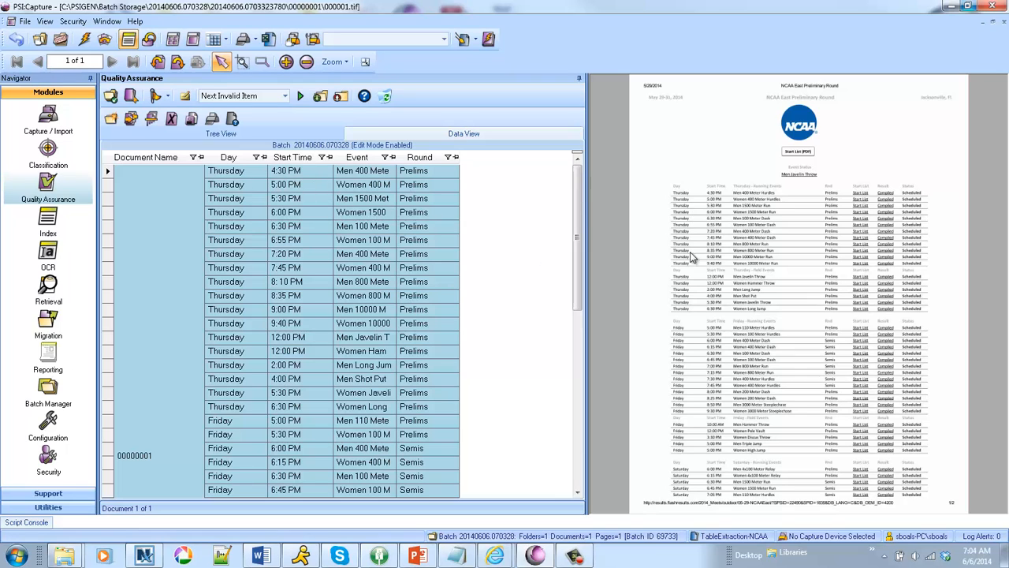
pyautogui.doubleClick(373, 406)
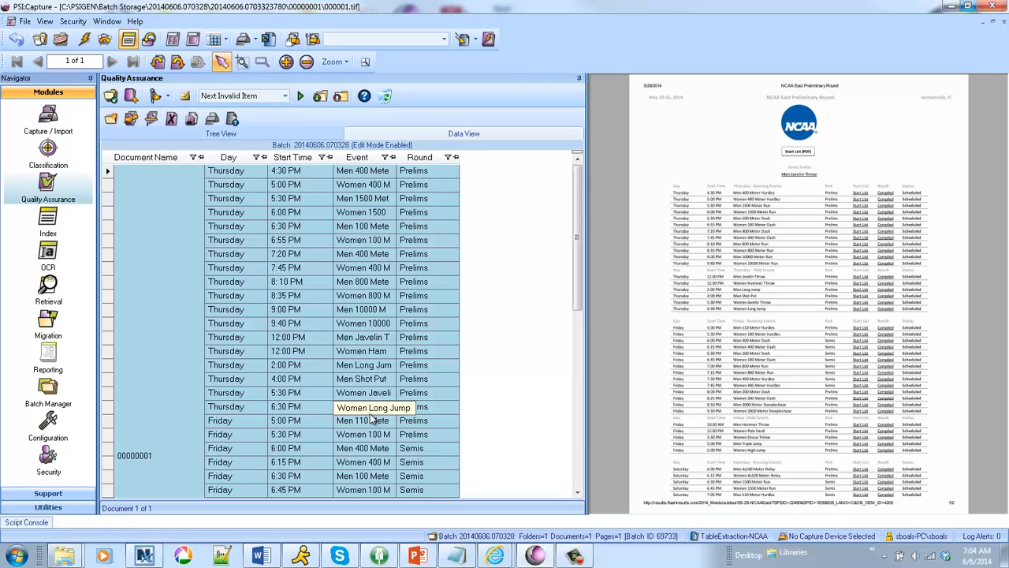